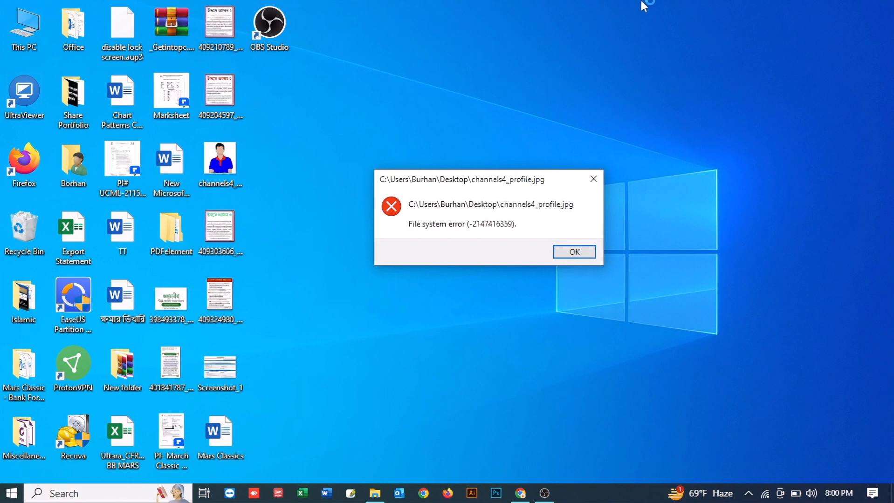
pyautogui.moveTo(502, 189)
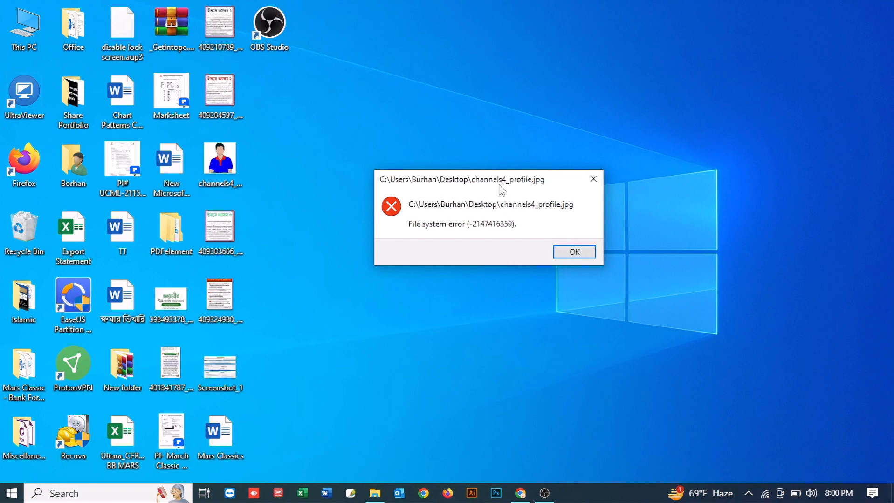
pyautogui.moveTo(462, 227)
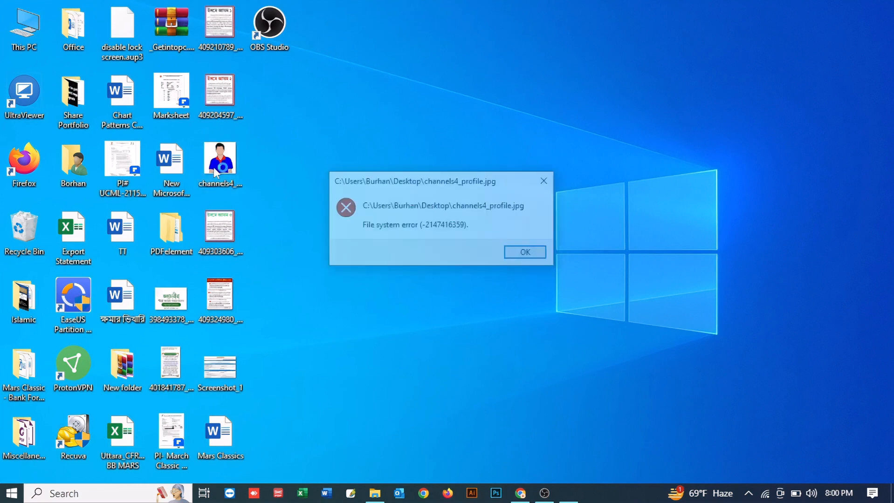
# Dismiss the file system error and enter services.msc in the Run dialog
pyautogui.moveTo(439, 181); pyautogui.dragTo(506, 191)
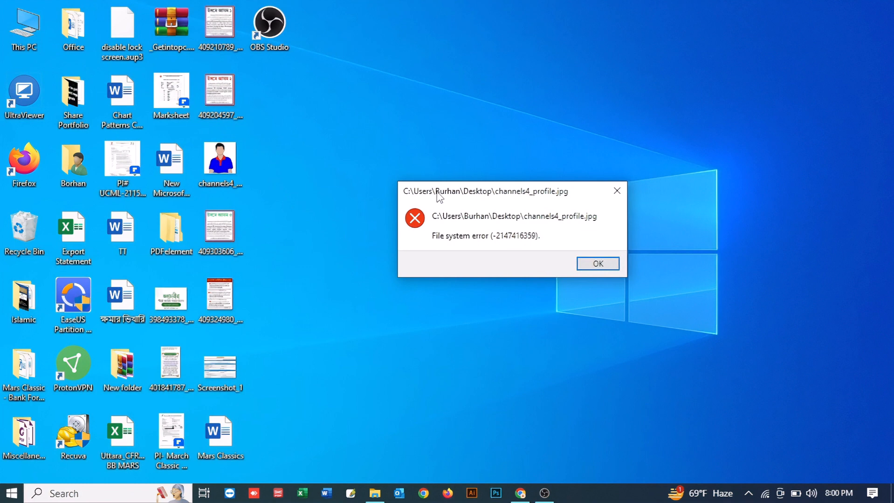
pyautogui.moveTo(467, 193)
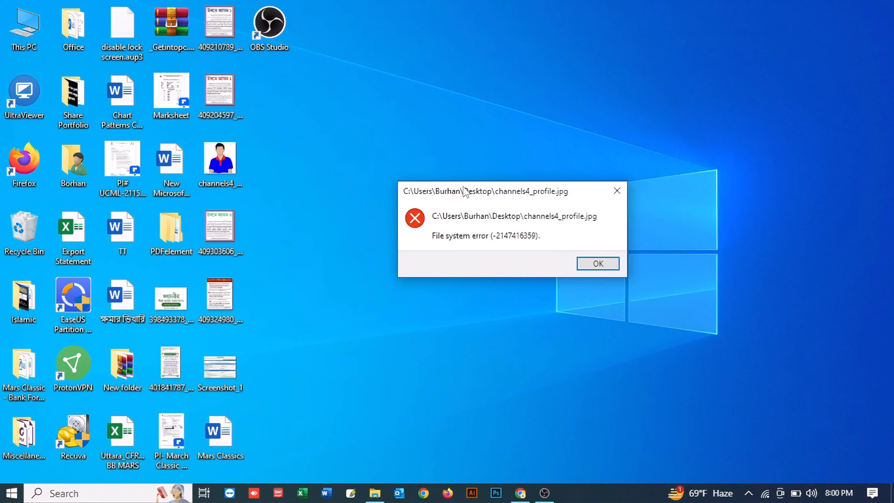
pyautogui.click(597, 264)
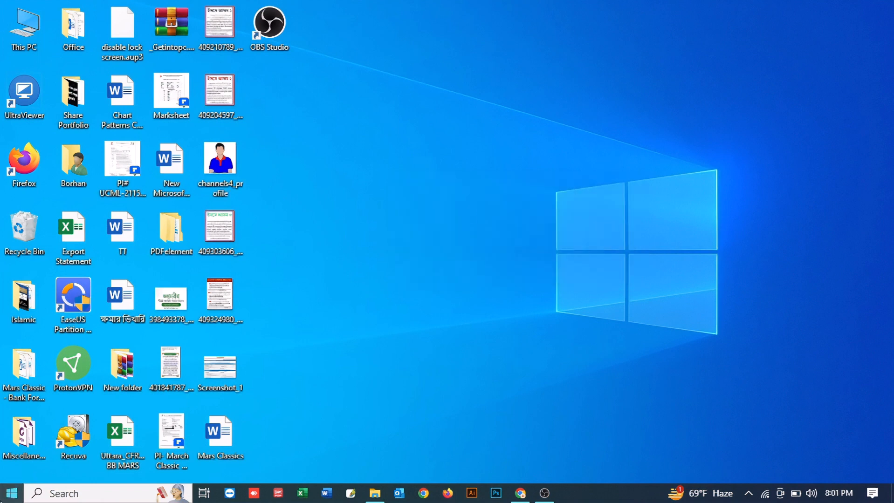
pyautogui.moveTo(10, 493)
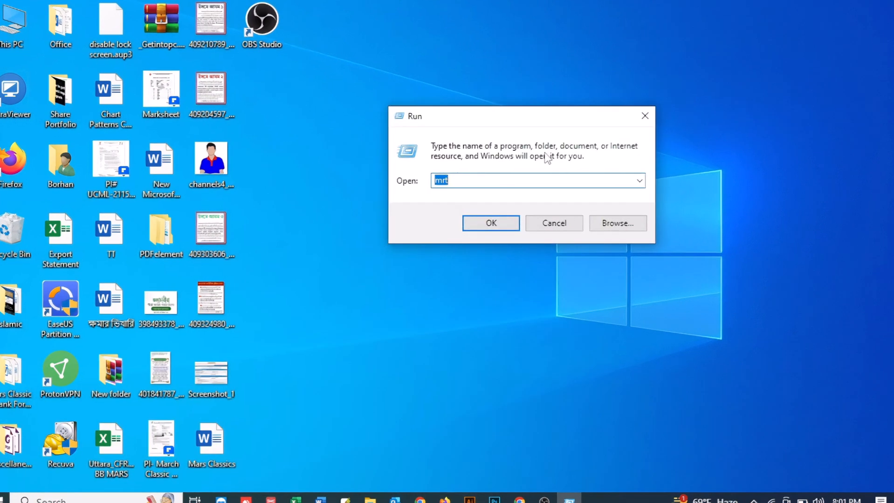
pyautogui.write('services.msc')
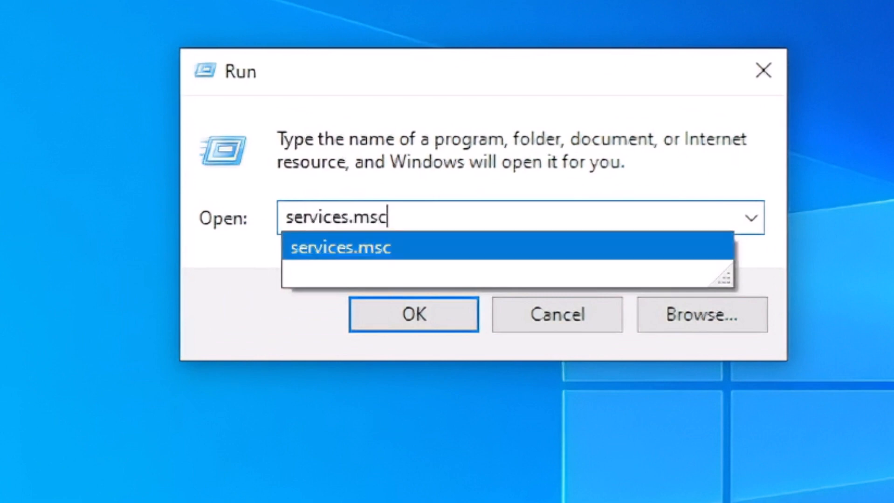
pyautogui.moveTo(405, 255)
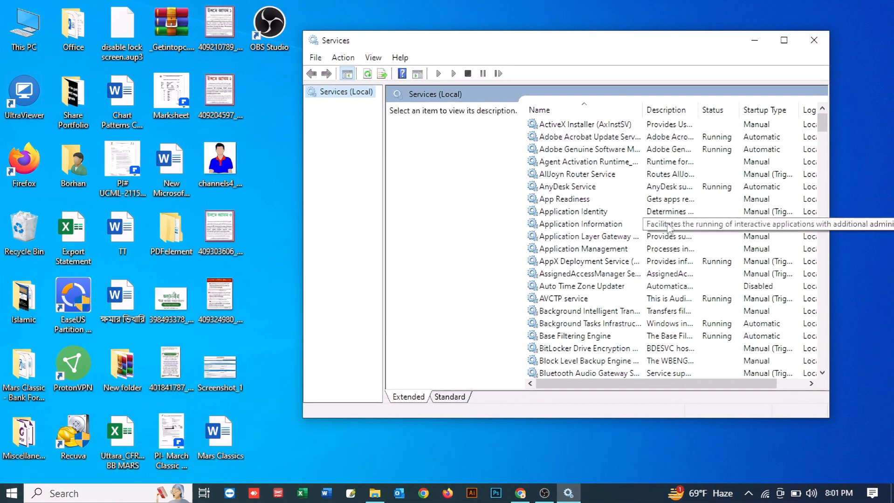
# Locate Windows License Manager Service in the Services list and open its context menu
pyautogui.scroll(-3)
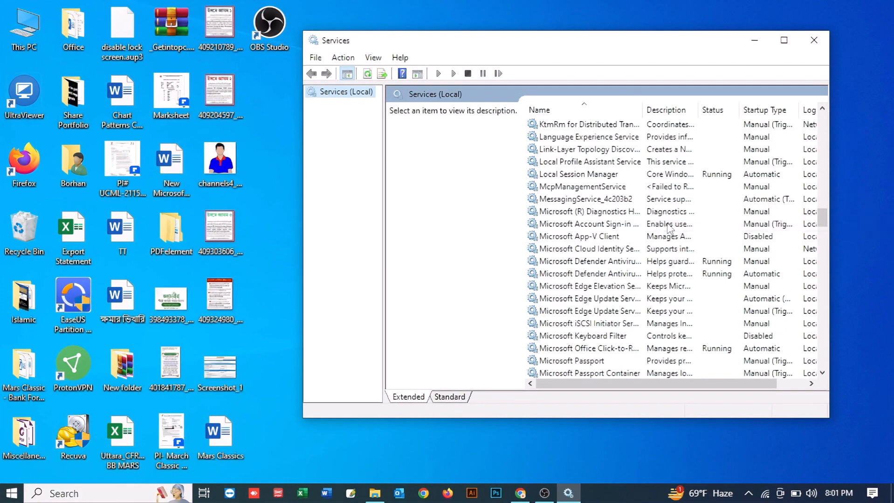
pyautogui.scroll(-3)
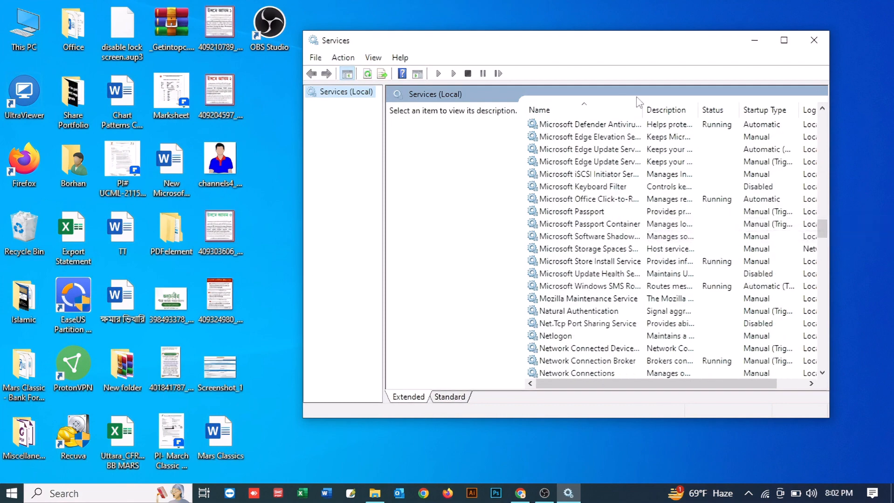
pyautogui.moveTo(640, 109); pyautogui.dragTo(694, 110)
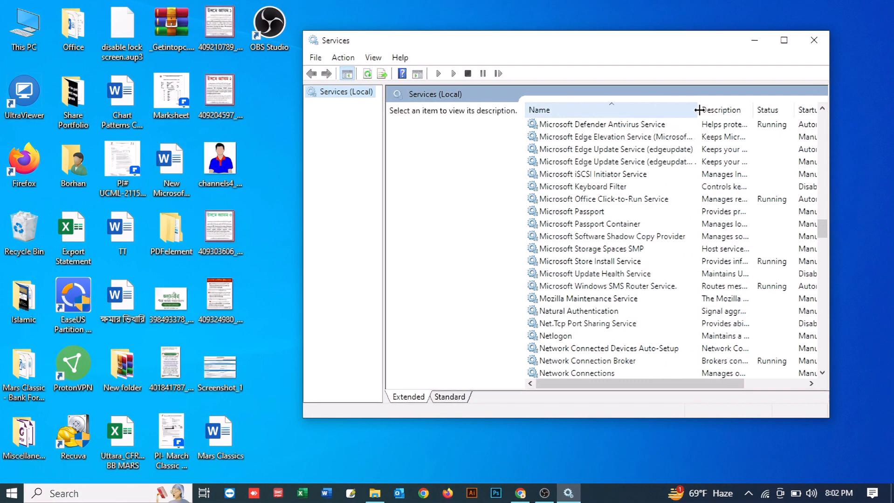
pyautogui.scroll(-3)
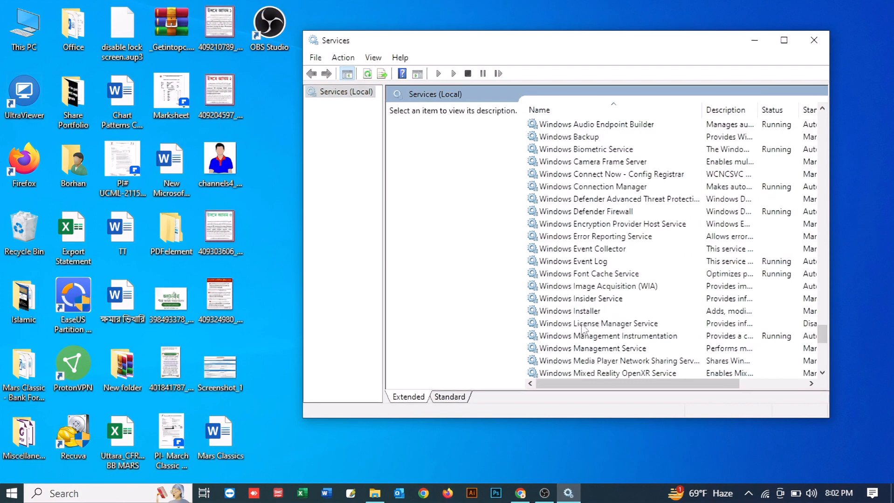
pyautogui.click(597, 323)
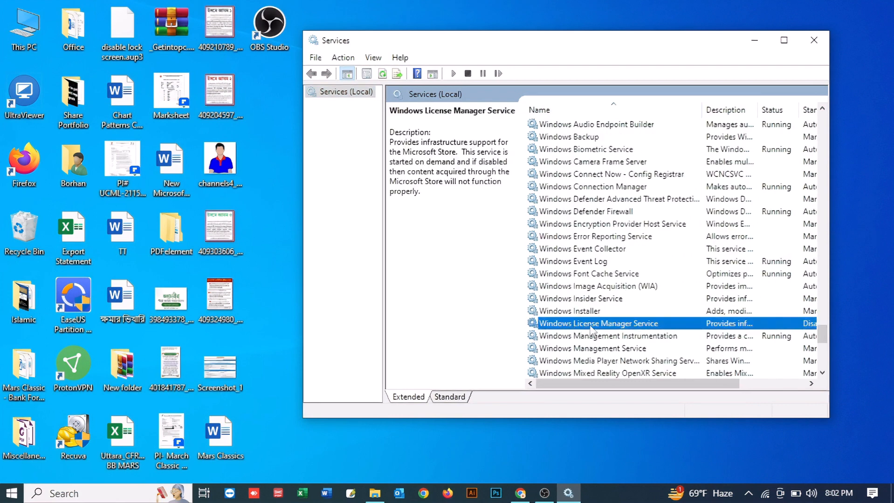
pyautogui.rightClick(598, 322)
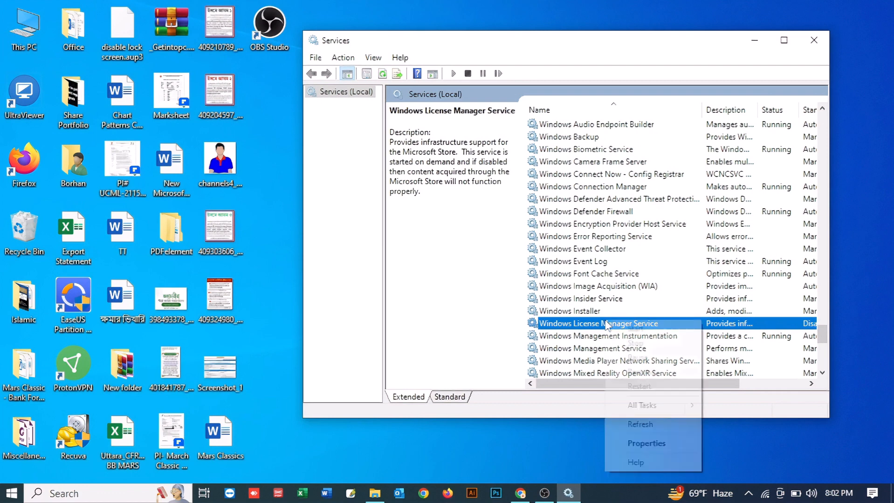
pyautogui.moveTo(646, 444)
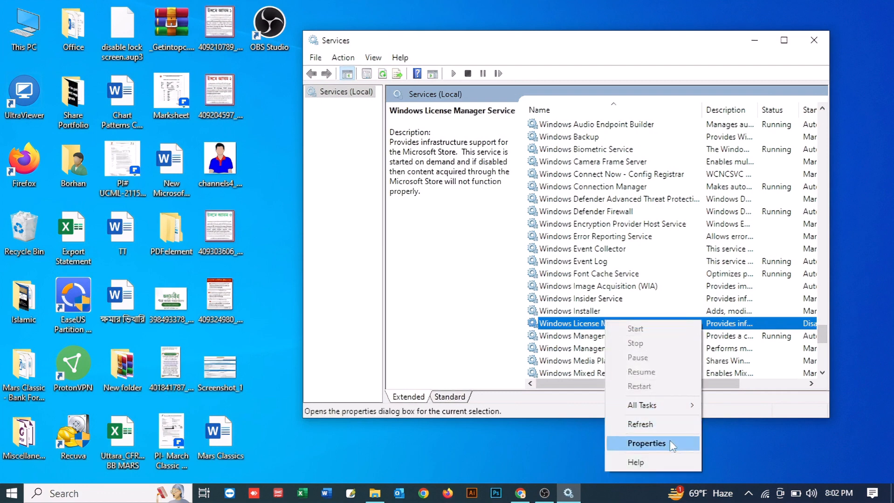
# Set Windows License Manager Service startup type to Manual in Properties and apply
pyautogui.click(646, 443)
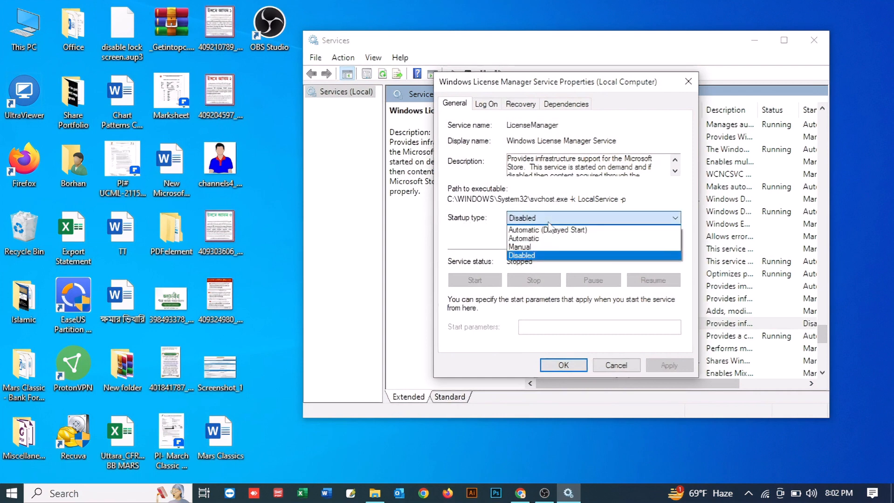
pyautogui.click(522, 246)
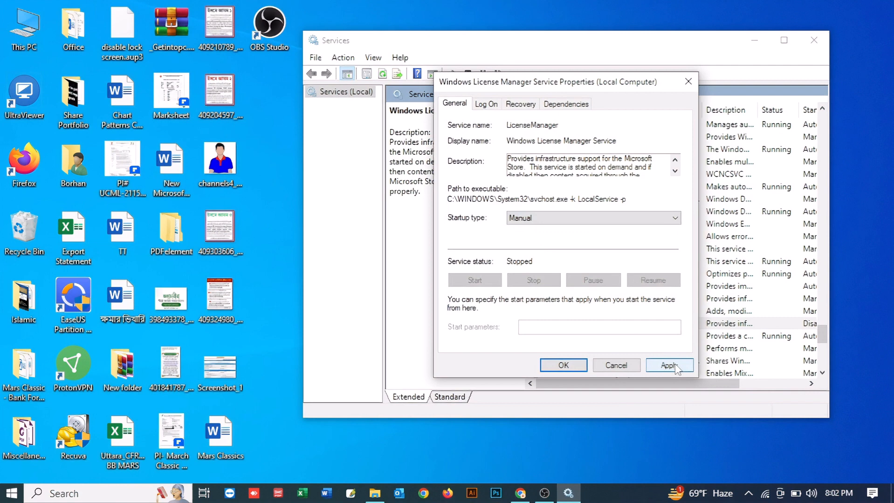
pyautogui.click(669, 365)
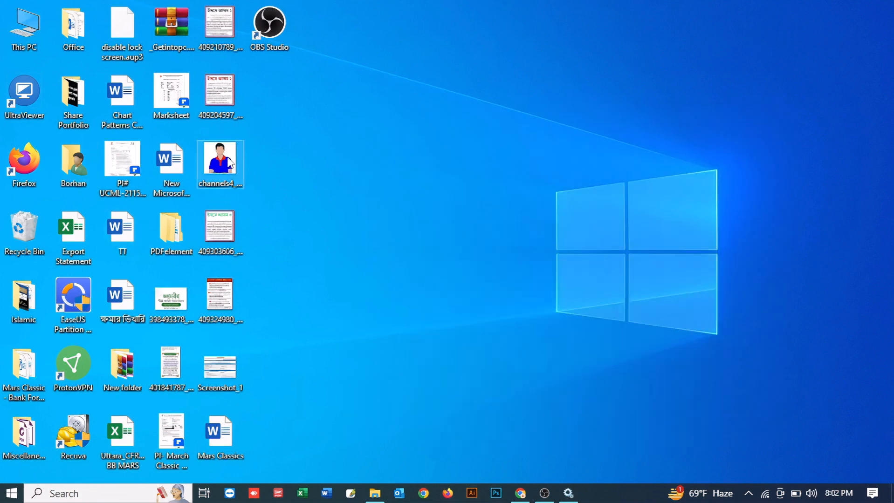
# Open channels4_profile.jpg in Photos to confirm it displays, then minimize Photos
pyautogui.doubleClick(220, 156)
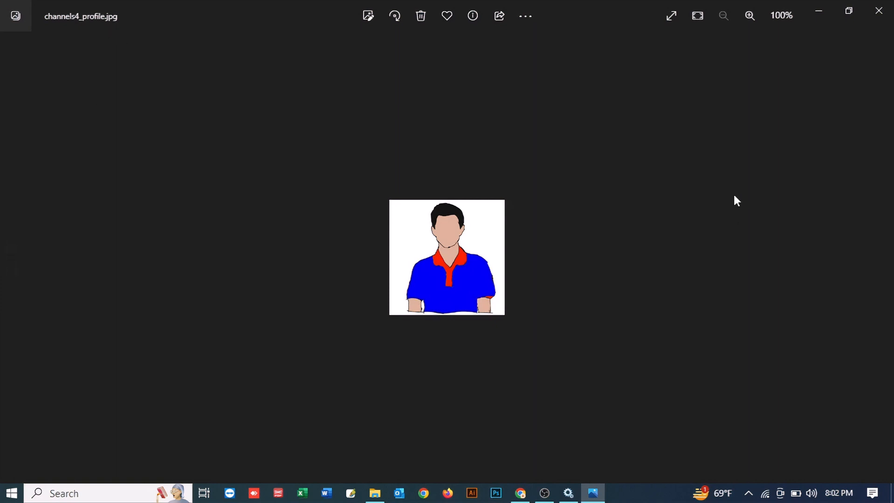
pyautogui.moveTo(363, 150)
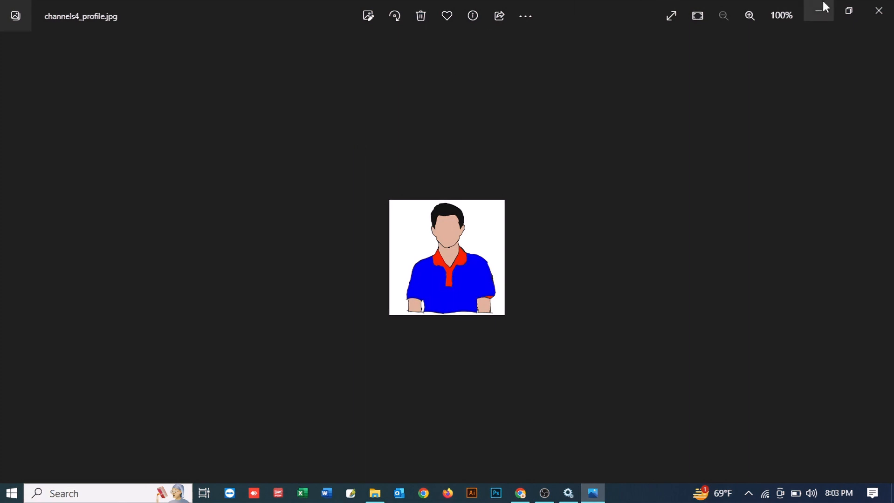
pyautogui.click(819, 10)
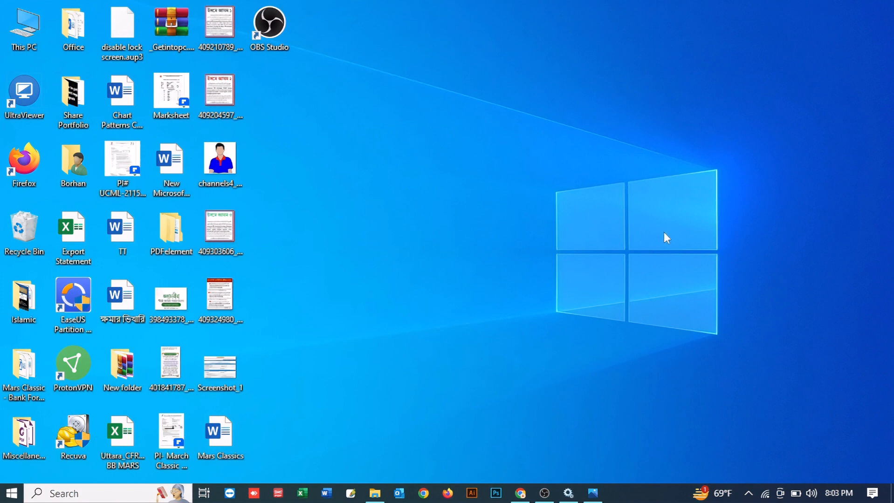
pyautogui.moveTo(620, 224)
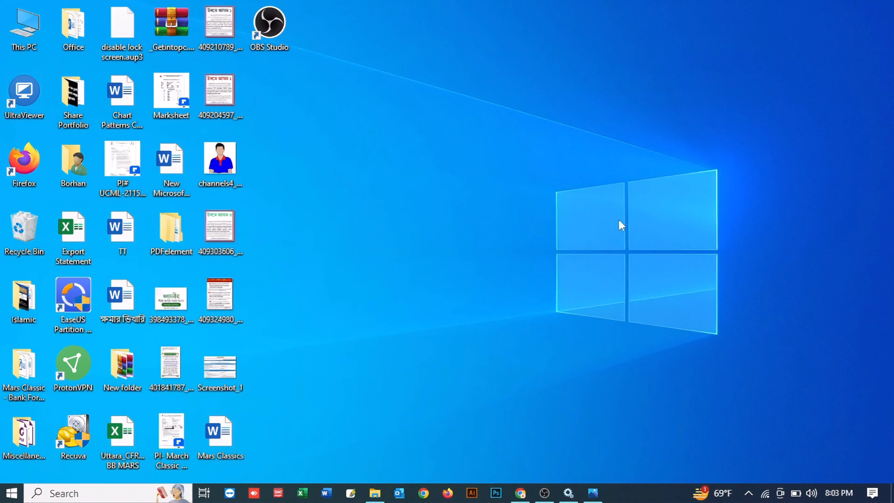